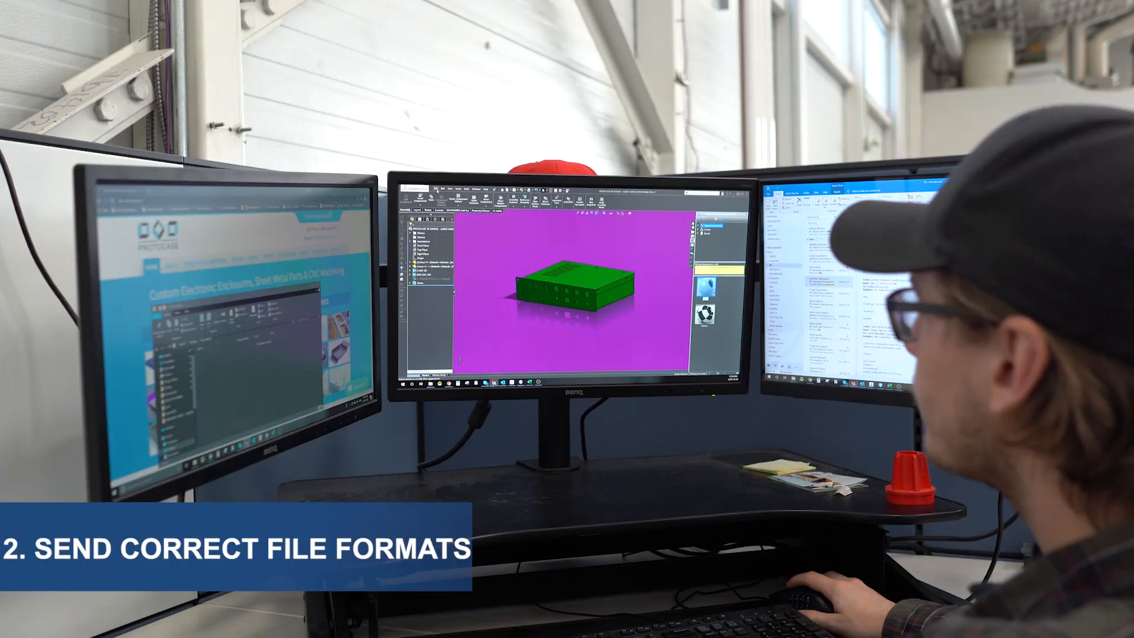
# - Start Pack and Go from the File menu to zip the enclosure assembly with its parts
pyautogui.click(113, 8)
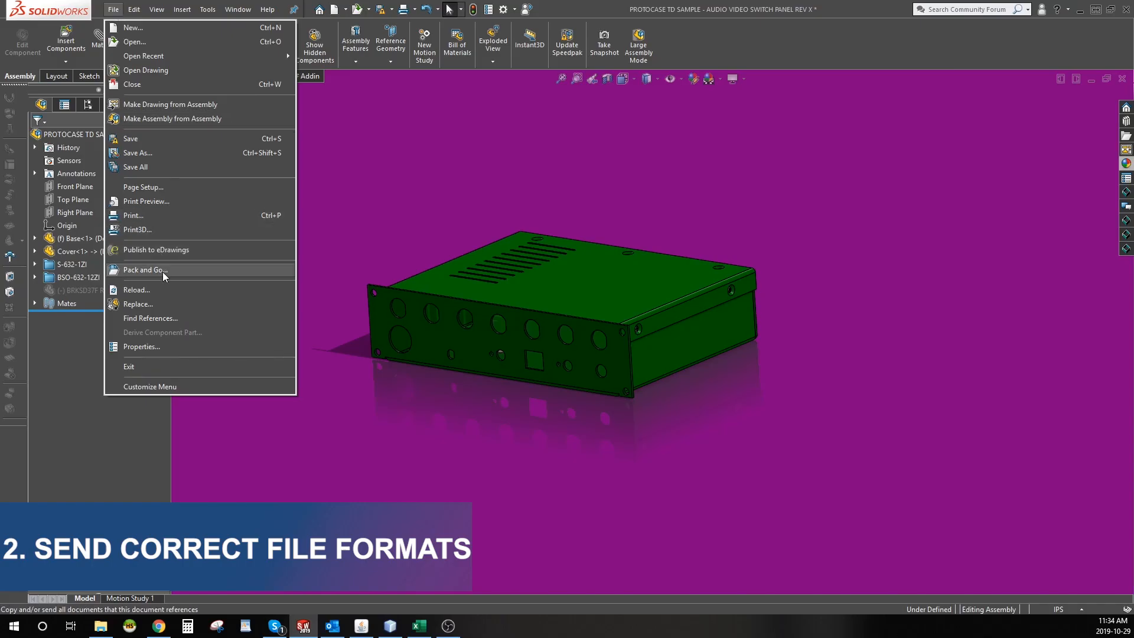
pyautogui.click(144, 269)
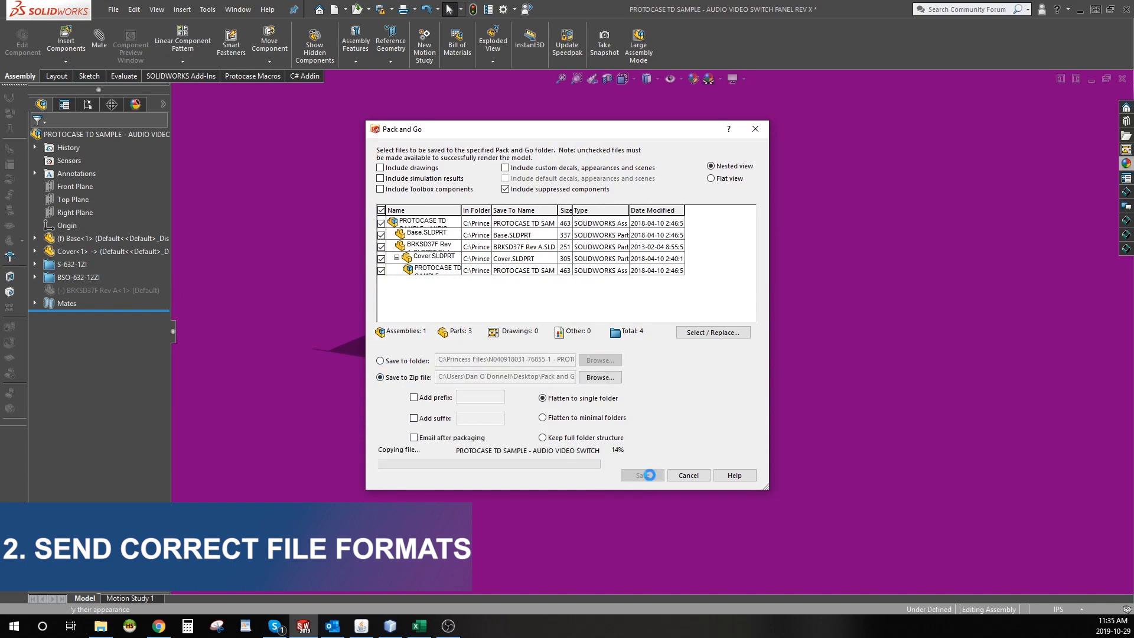
pyautogui.click(639, 475)
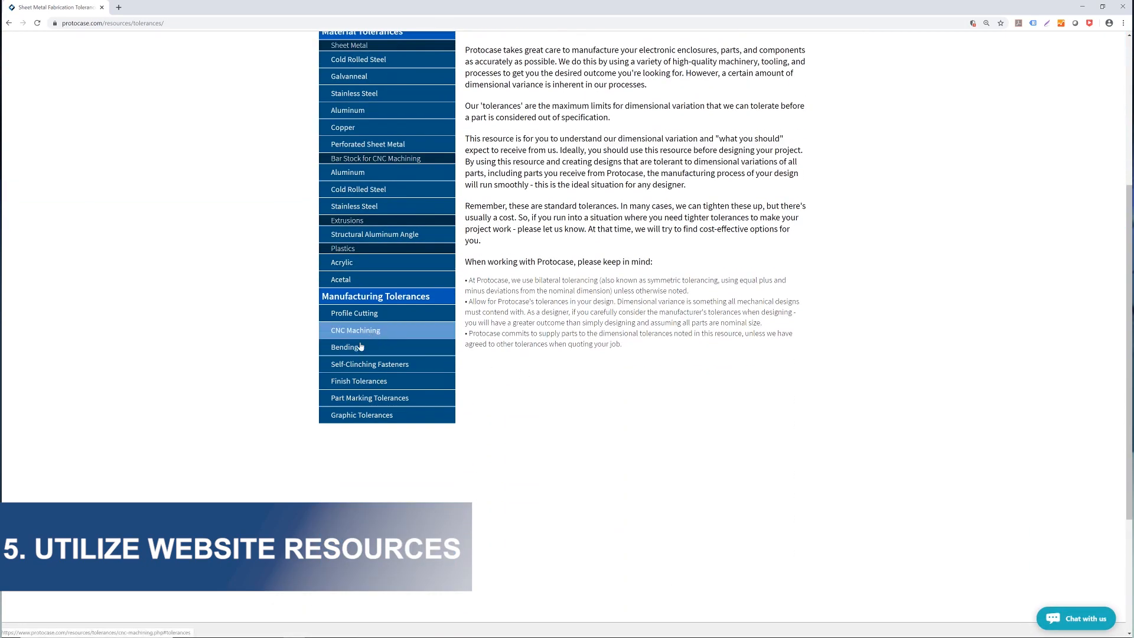
# - View the Self-Clinching Fasteners tolerances, then read through the How to Expedite Your Quote blog post
pyautogui.click(370, 364)
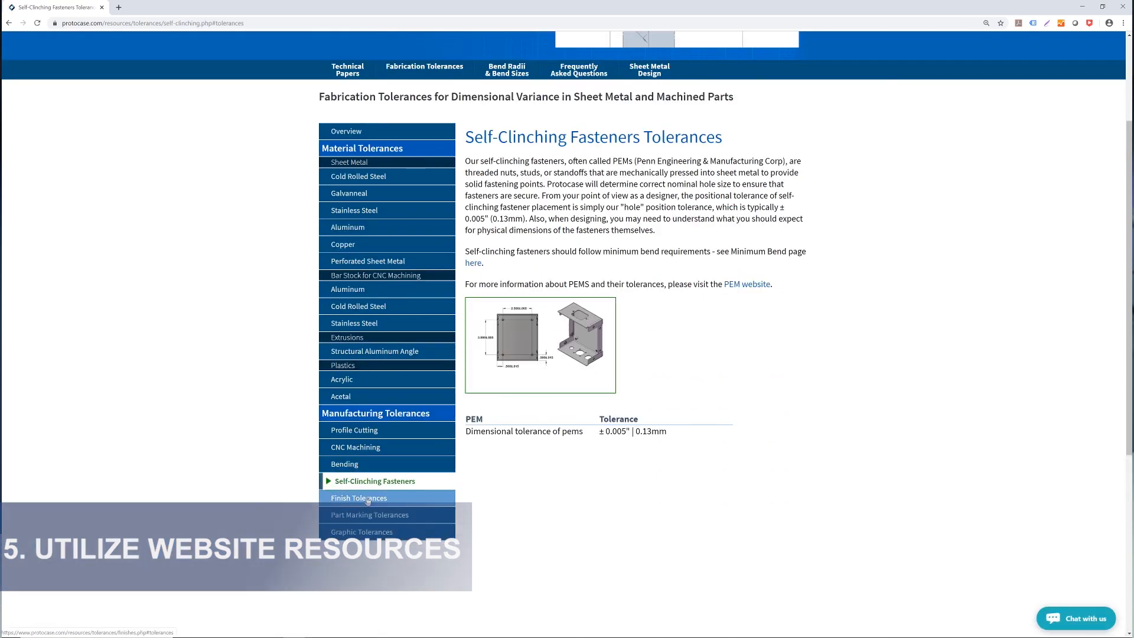
pyautogui.click(359, 497)
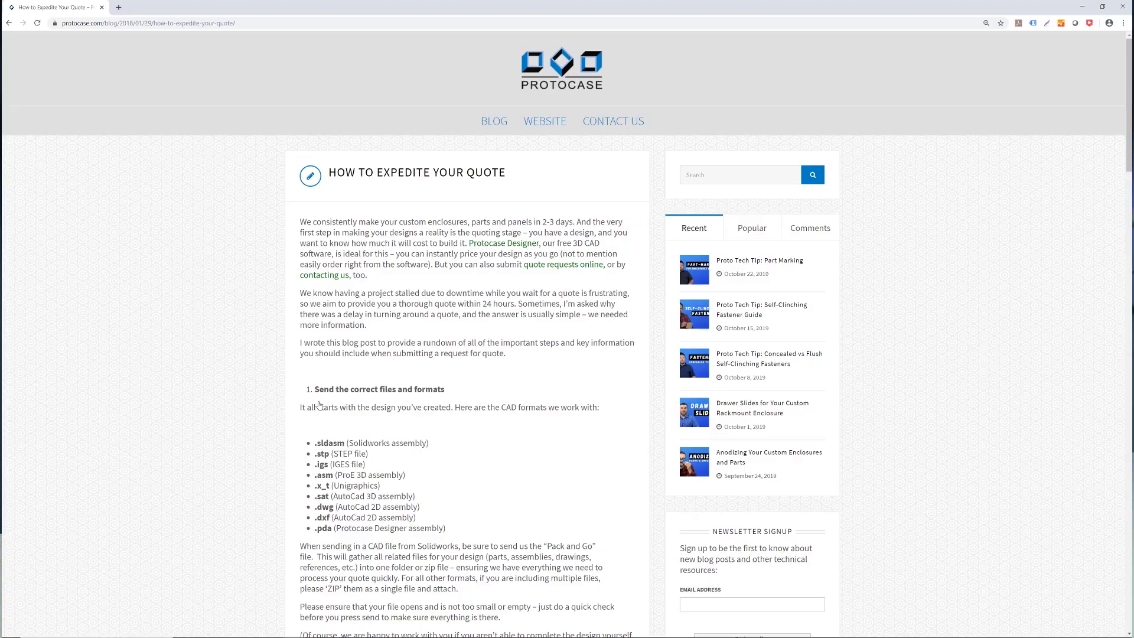
pyautogui.scroll(-3)
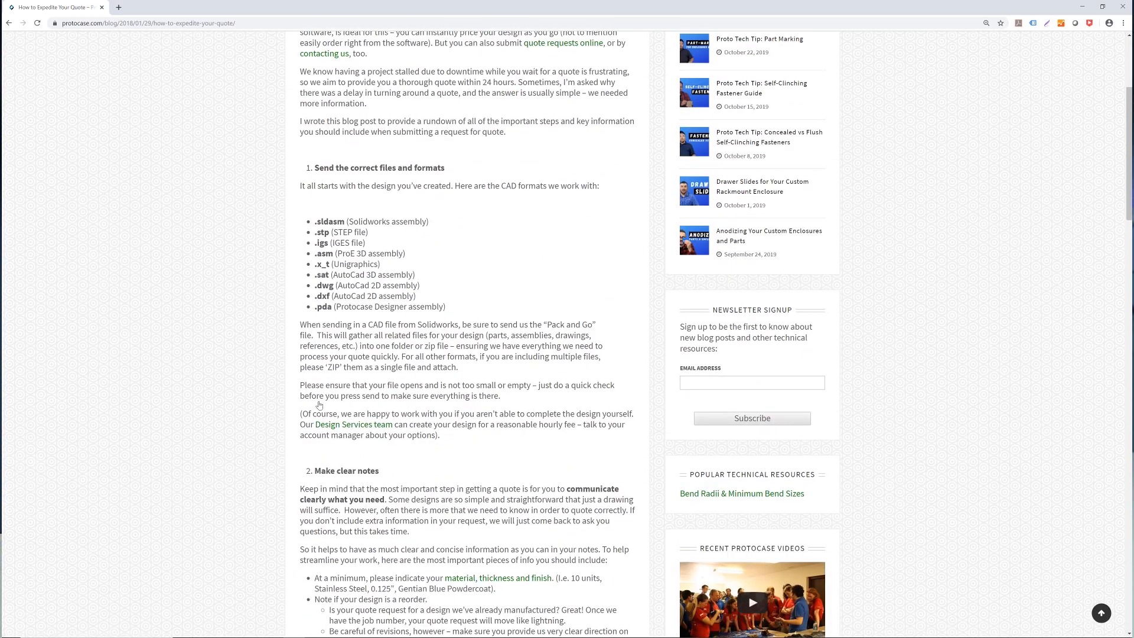
pyautogui.scroll(-3)
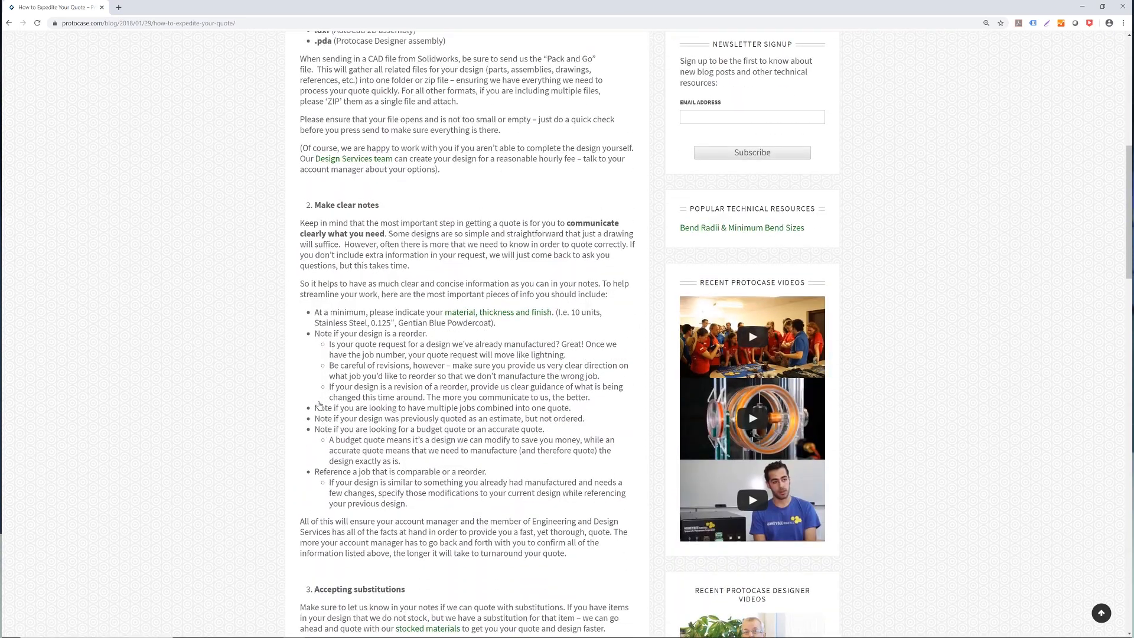